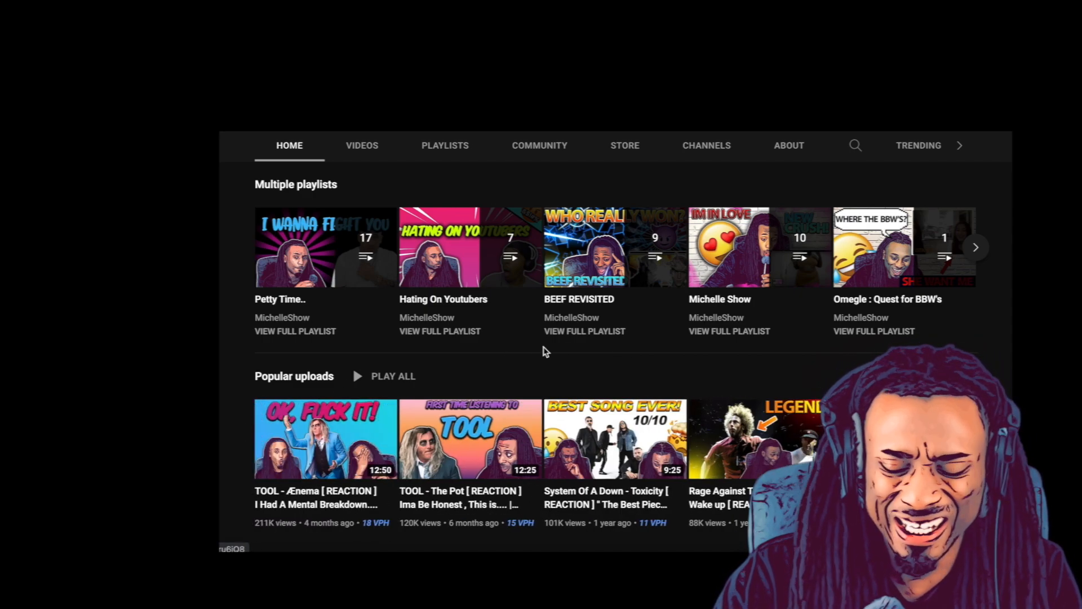
{"action": "mouse_move", "coordinate": [565, 345]}
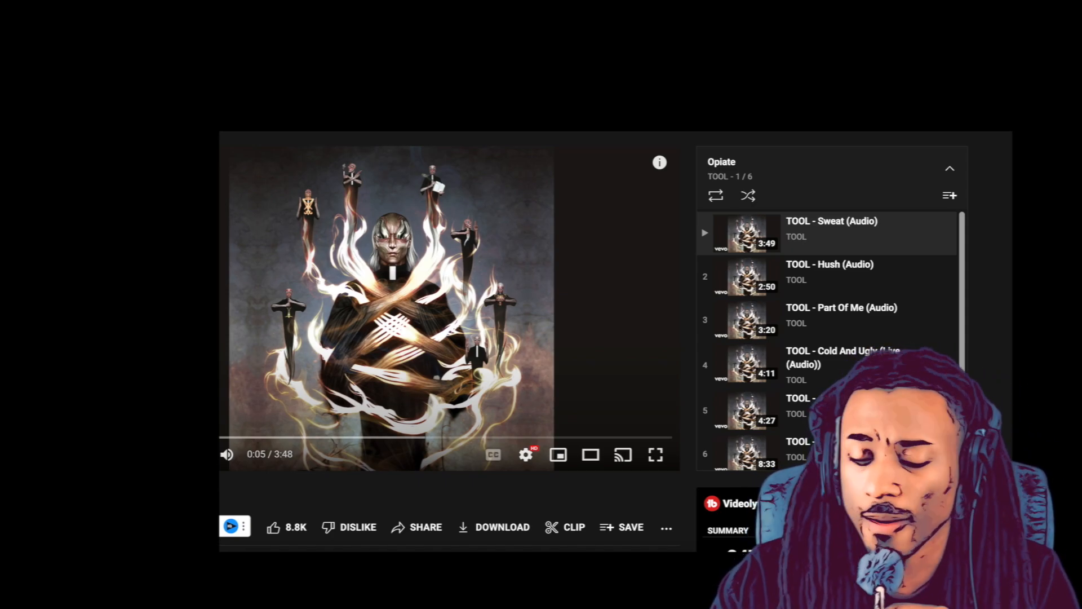
Let TOOL – Sweat (Audio) play to 3:48, below the title and view count.
{"action": "left_click", "coordinate": [655, 454]}
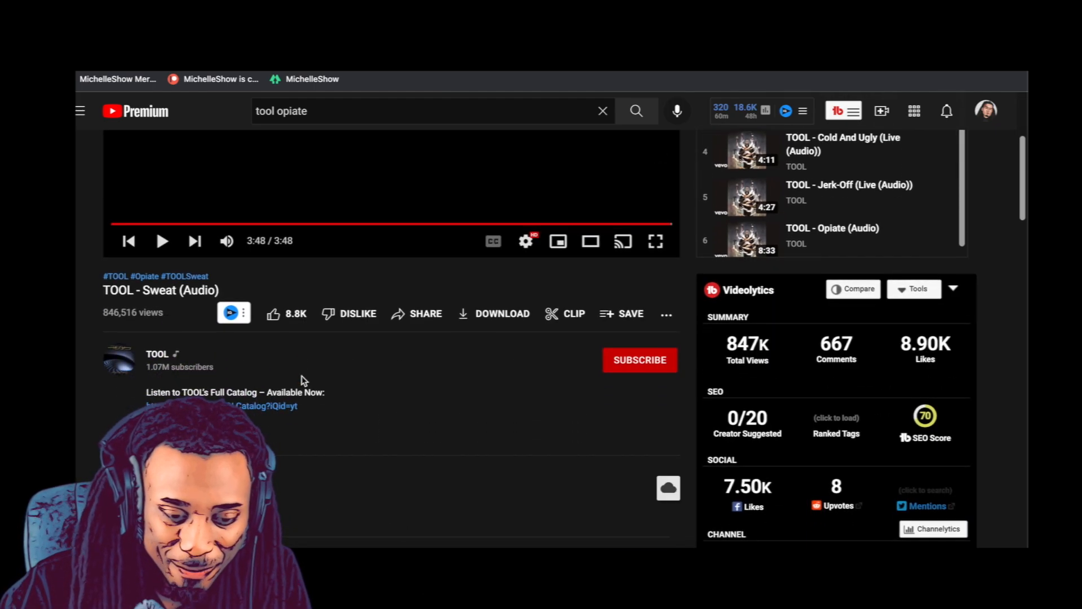
Scroll into the Sweat comments, reading the lyrics comment through the chorus and instrumental break.
{"action": "scroll", "scroll_direction": "down", "scroll_amount": 3}
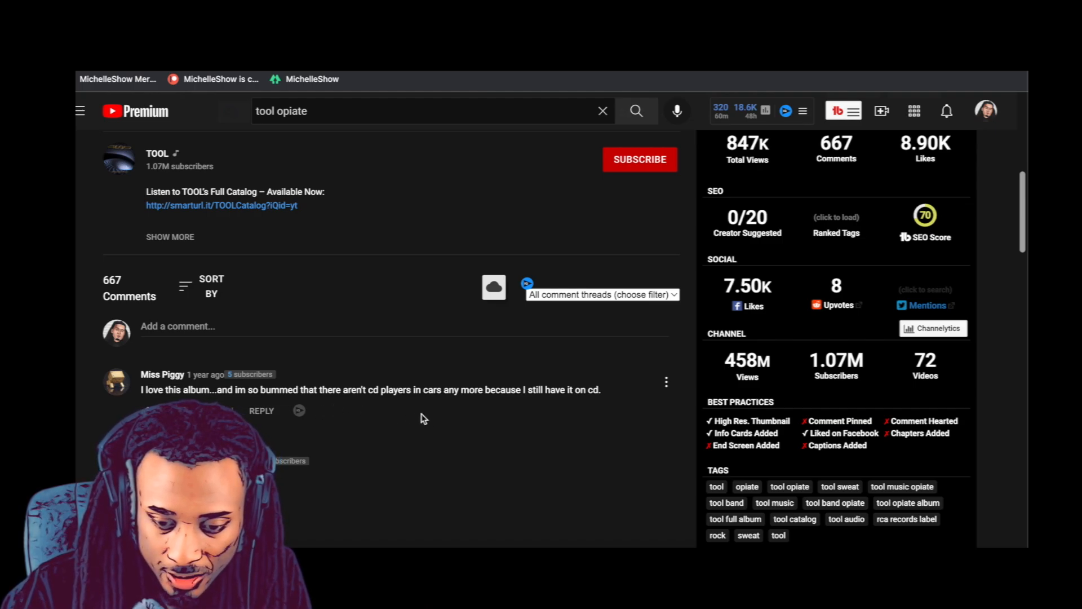
{"action": "scroll", "scroll_direction": "down", "scroll_amount": 3}
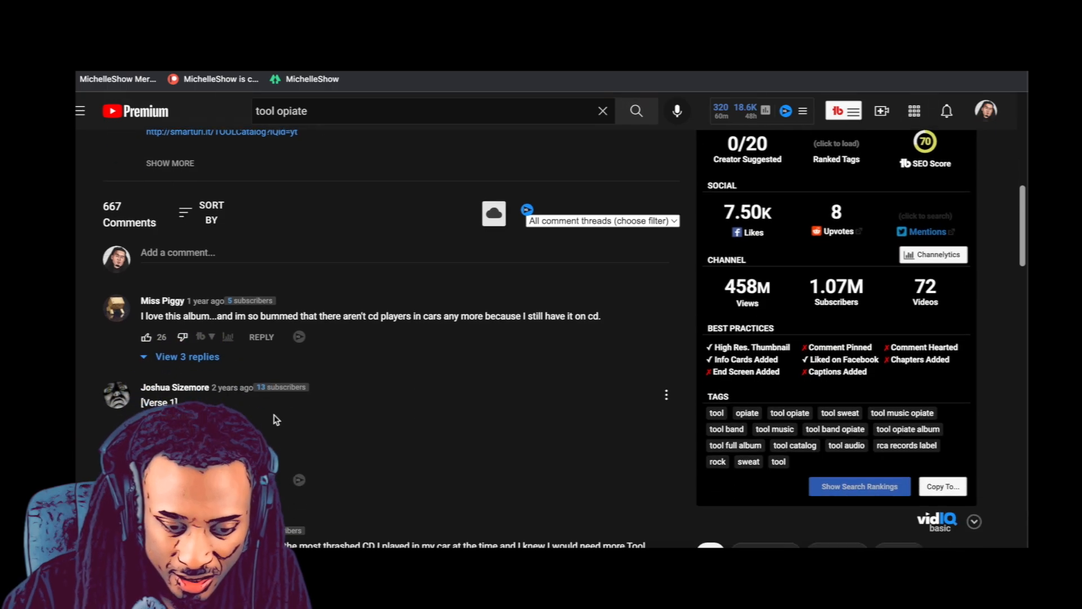
{"action": "mouse_move", "coordinate": [333, 441]}
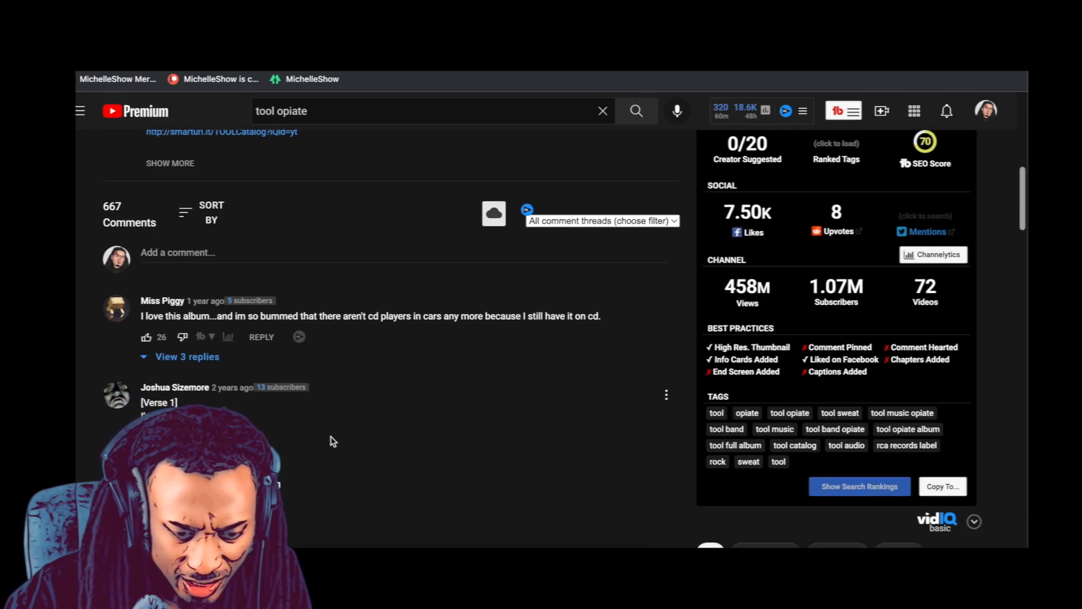
{"action": "scroll", "scroll_direction": "down", "scroll_amount": 3}
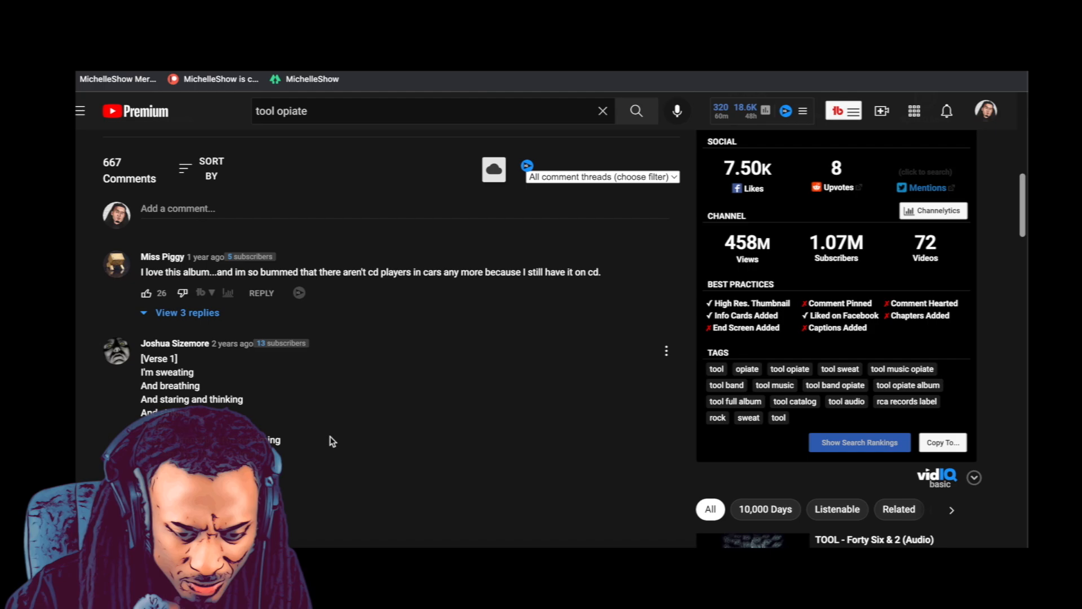
{"action": "scroll", "scroll_direction": "down", "scroll_amount": 3}
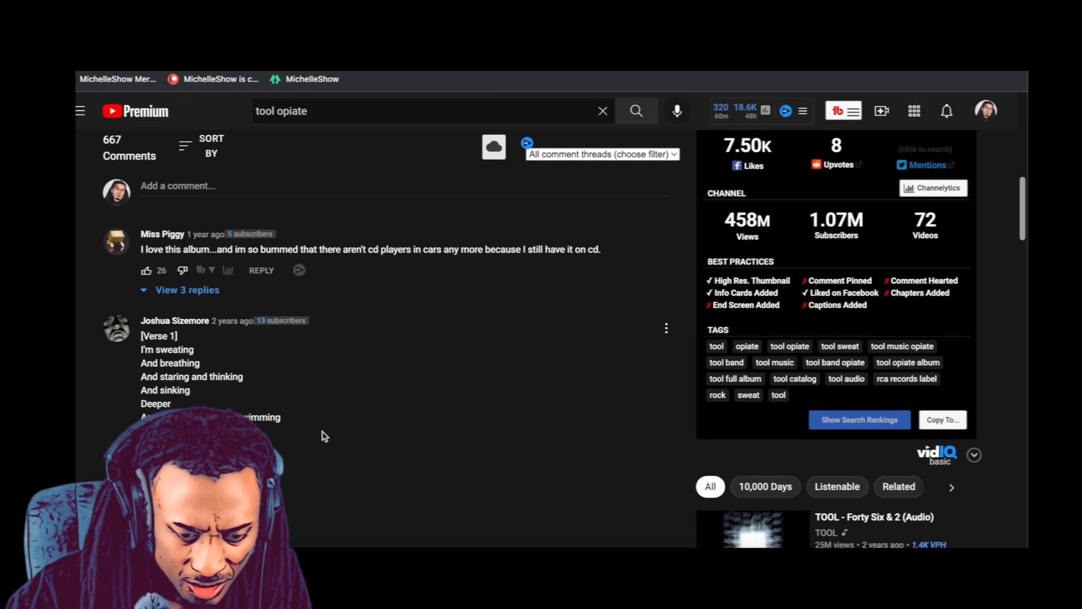
{"action": "scroll", "scroll_direction": "down", "scroll_amount": 3}
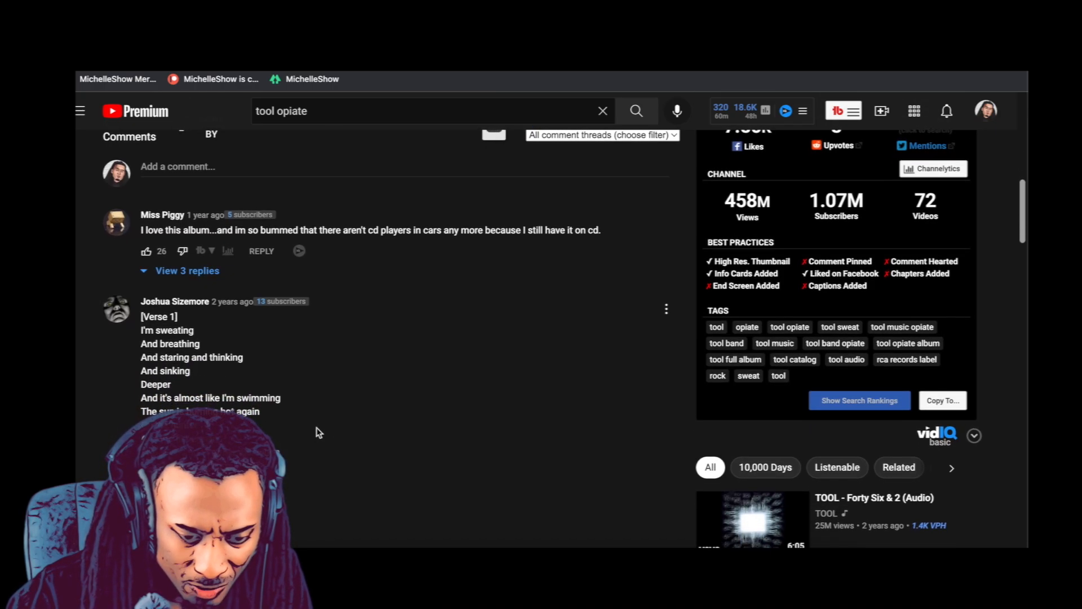
{"action": "scroll", "scroll_direction": "down", "scroll_amount": 3}
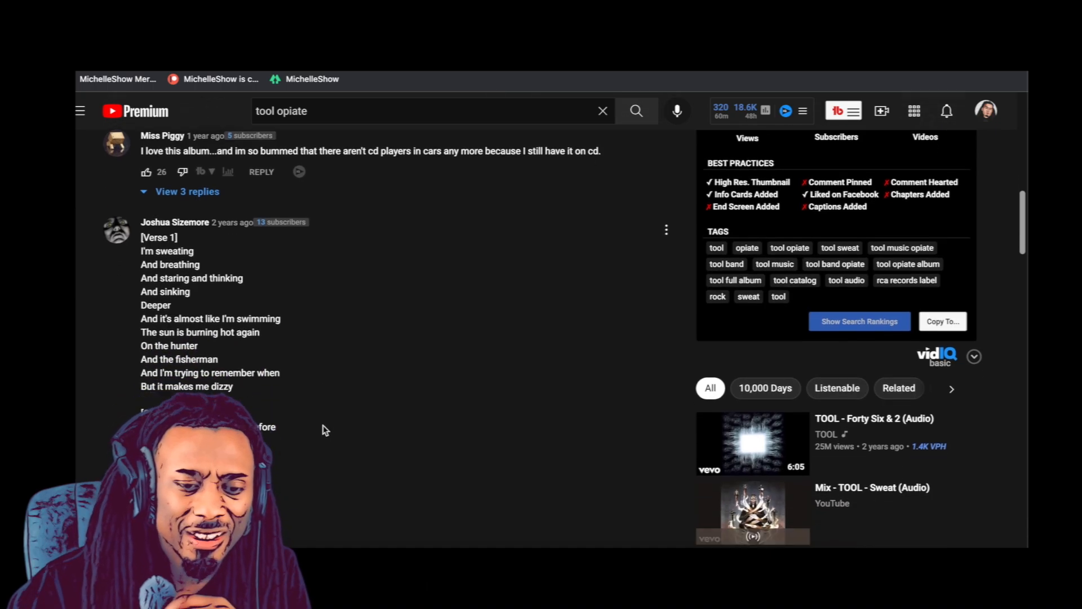
{"action": "scroll", "scroll_direction": "down", "scroll_amount": 3}
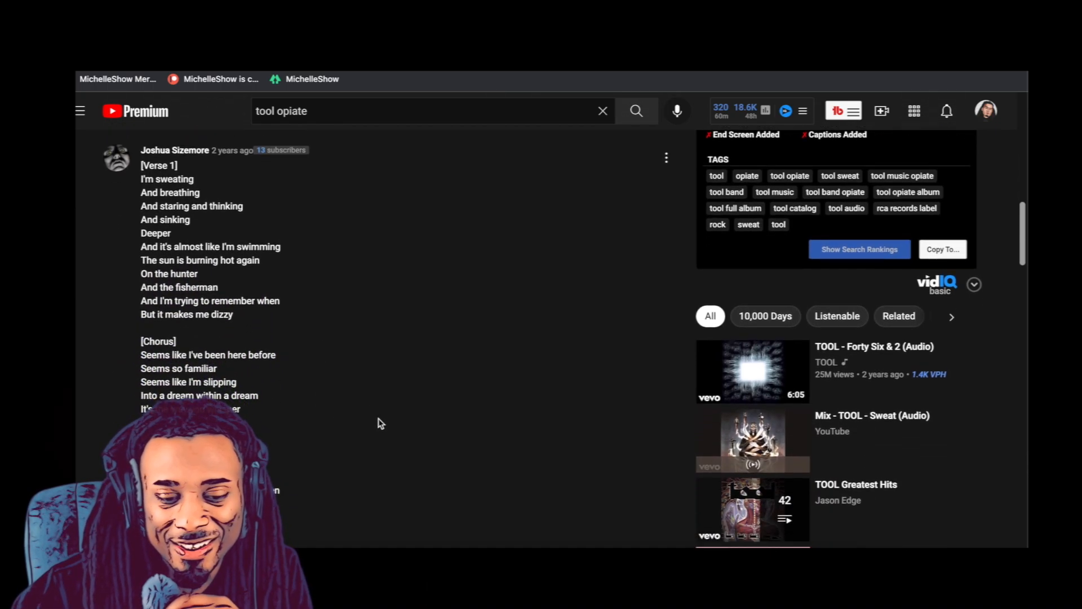
{"action": "scroll", "scroll_direction": "down", "scroll_amount": 3}
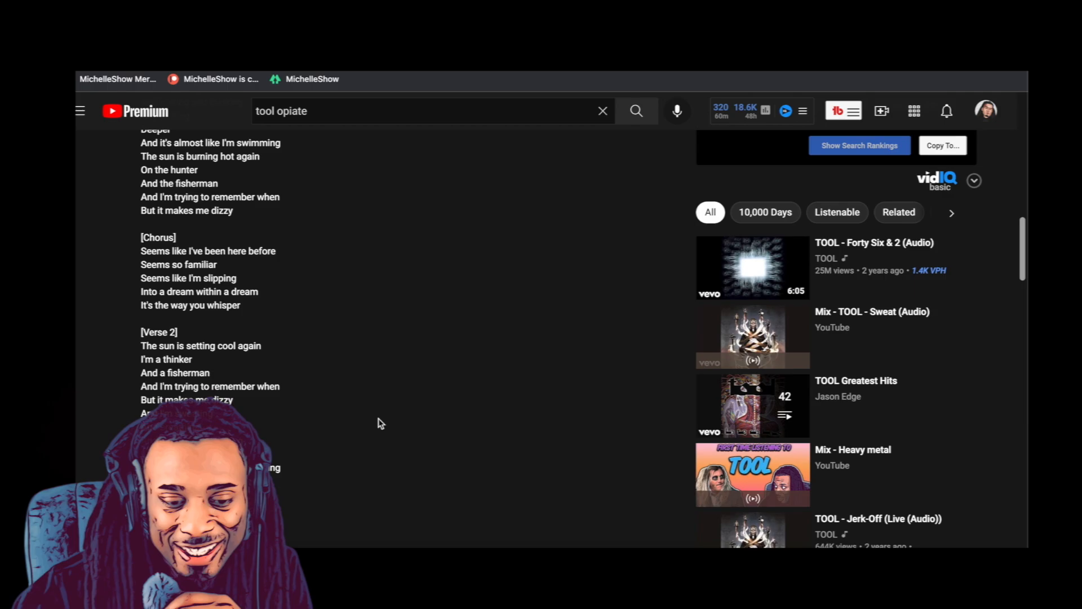
{"action": "scroll", "scroll_direction": "down", "scroll_amount": 3}
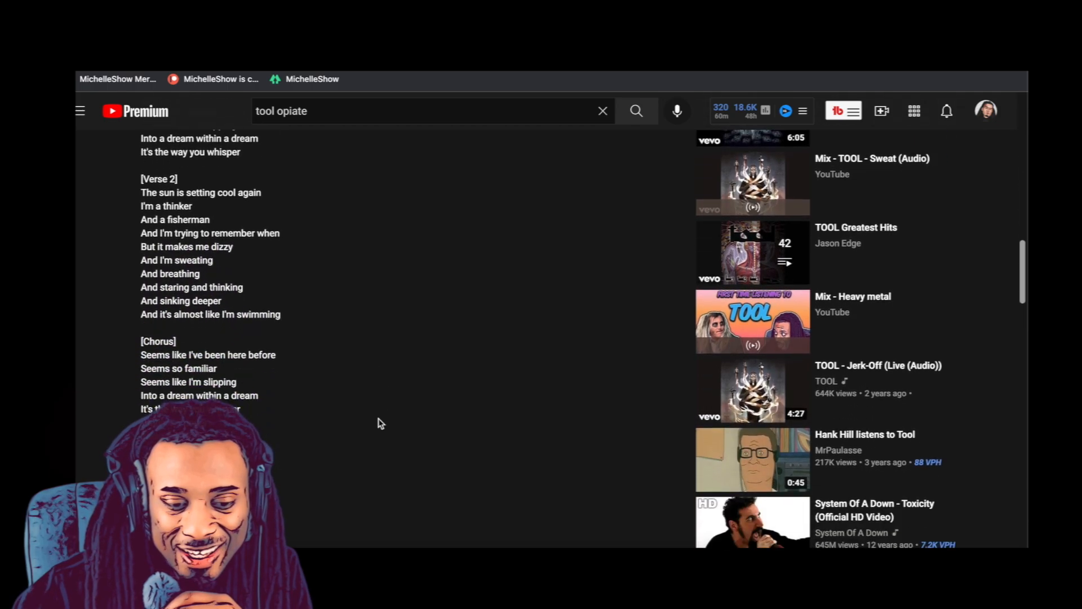
{"action": "scroll", "scroll_direction": "down", "scroll_amount": 3}
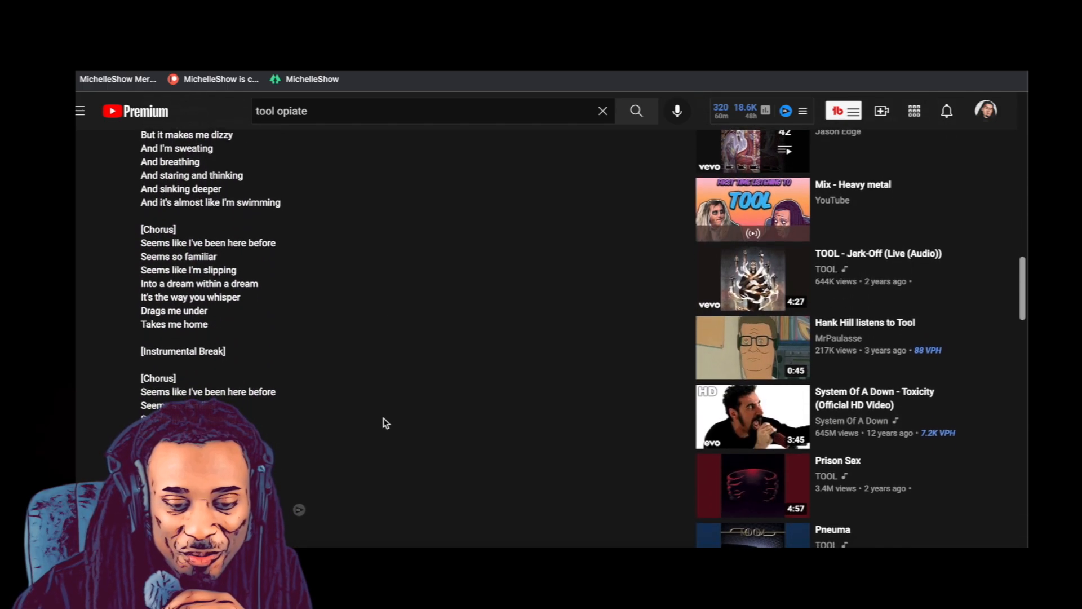
{"action": "scroll", "scroll_direction": "down", "scroll_amount": 3}
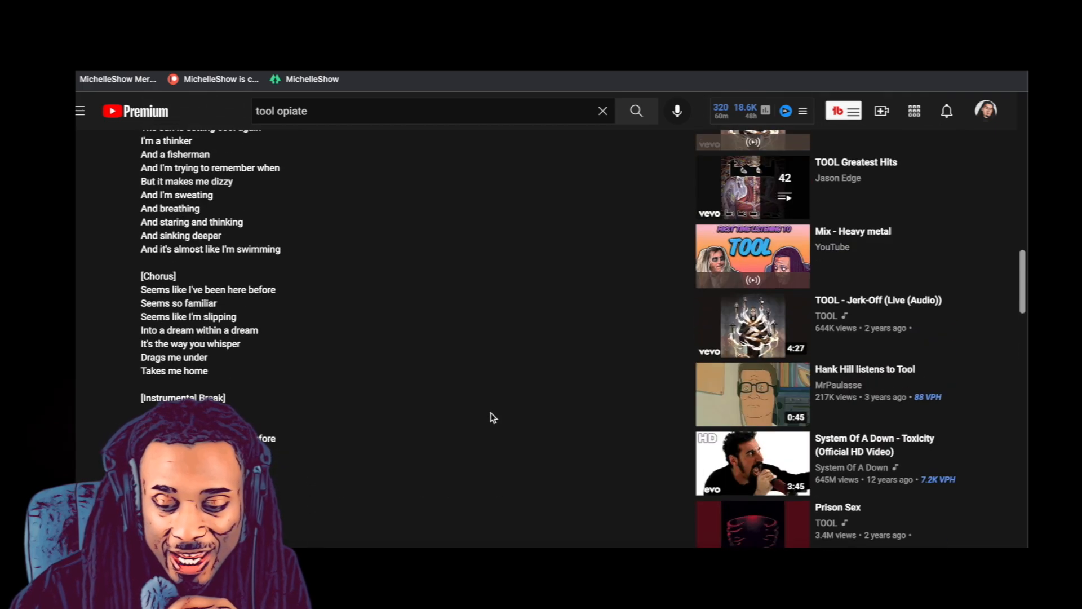
{"action": "scroll", "scroll_direction": "down", "scroll_amount": 3}
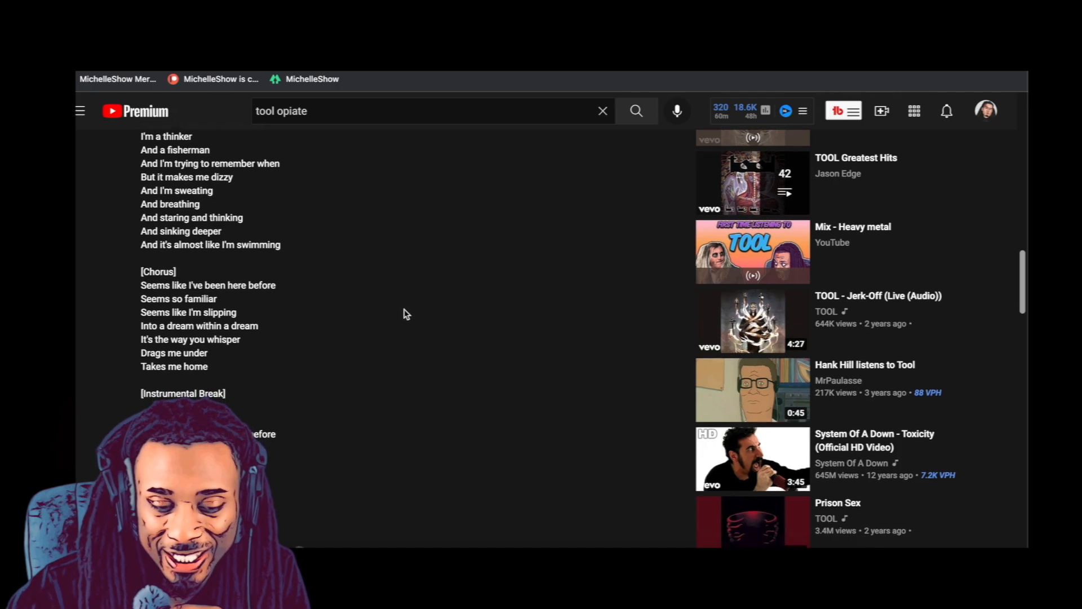
Scroll past the lyrics to fan comments on Opiate being underrated and Maynard's voices.
{"action": "scroll", "scroll_direction": "down", "scroll_amount": 3}
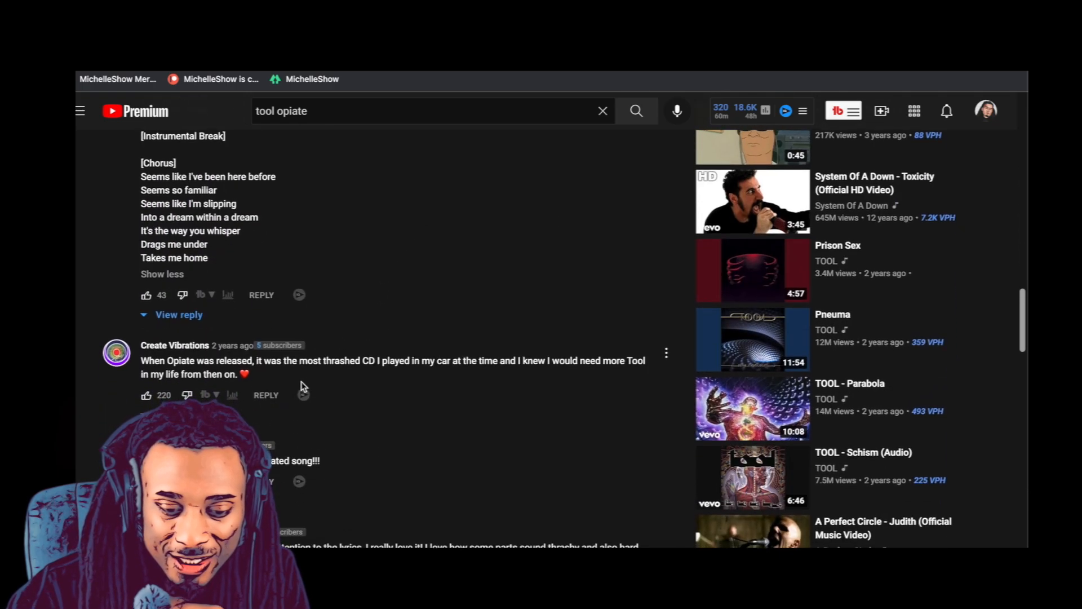
{"action": "scroll", "scroll_direction": "down", "scroll_amount": 3}
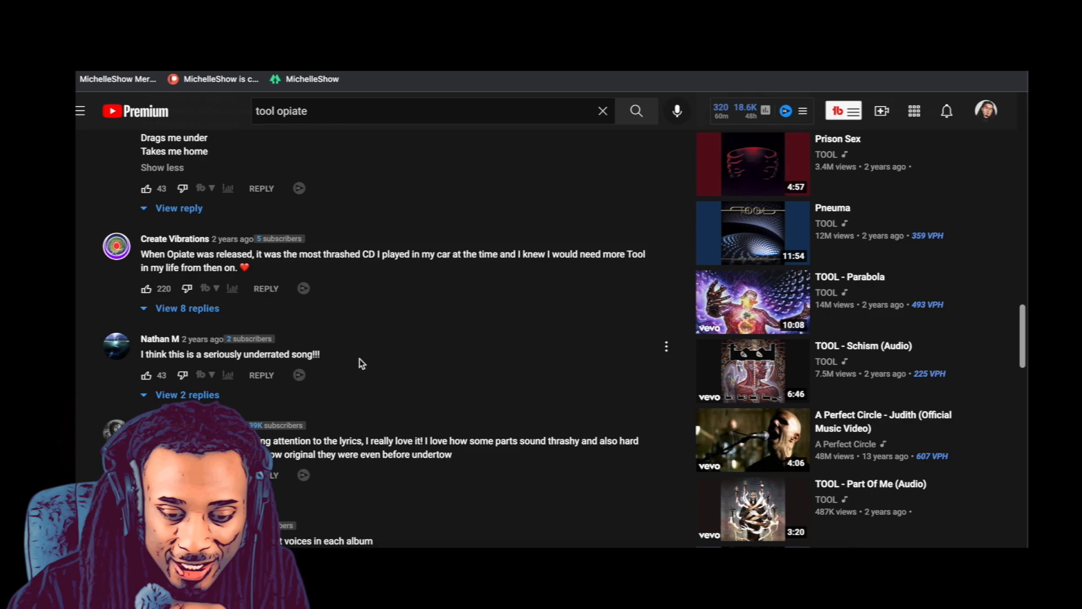
{"action": "scroll", "scroll_direction": "down", "scroll_amount": 3}
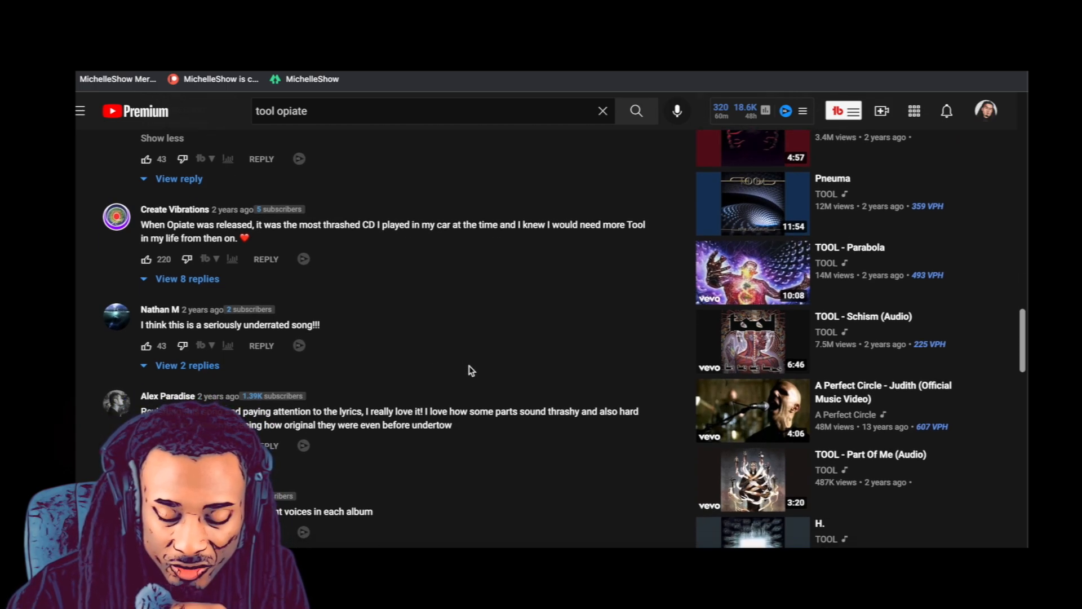
{"action": "mouse_move", "coordinate": [562, 389]}
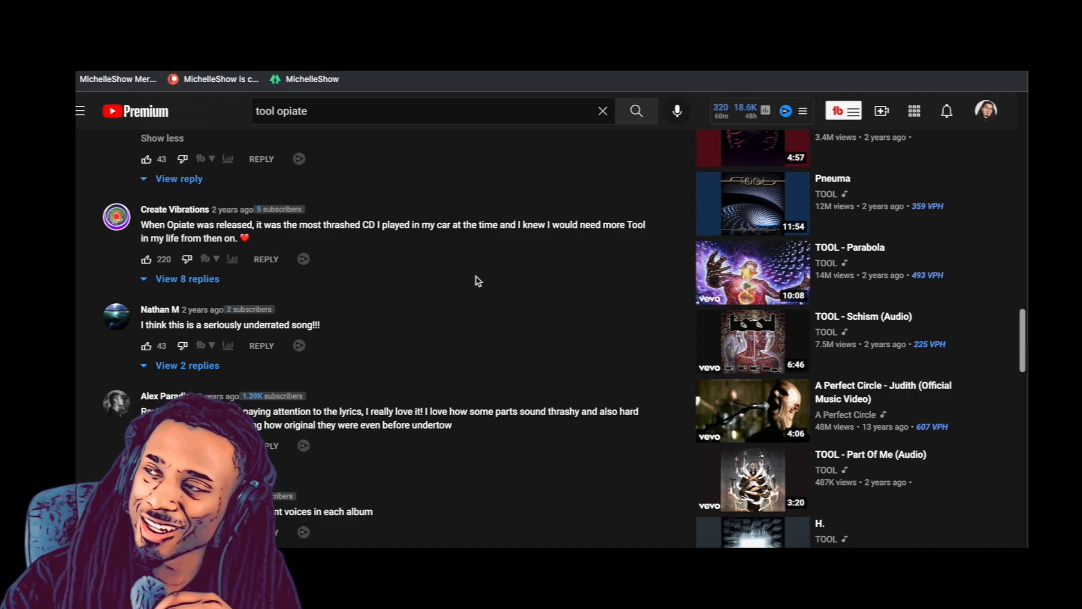
{"action": "scroll", "scroll_direction": "down", "scroll_amount": 3}
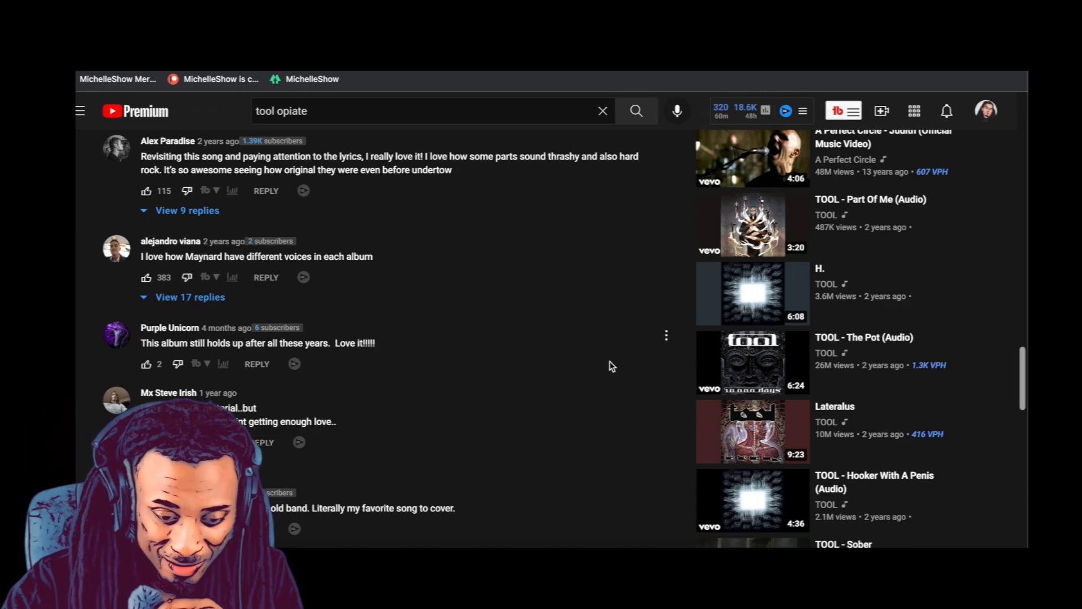
{"action": "scroll", "scroll_direction": "up", "scroll_amount": 3}
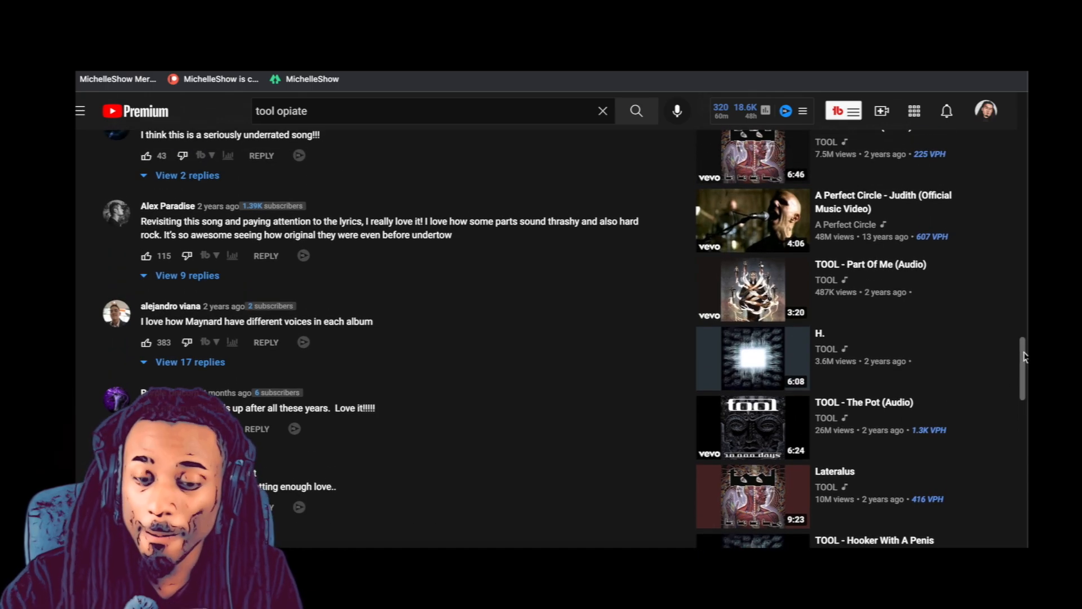